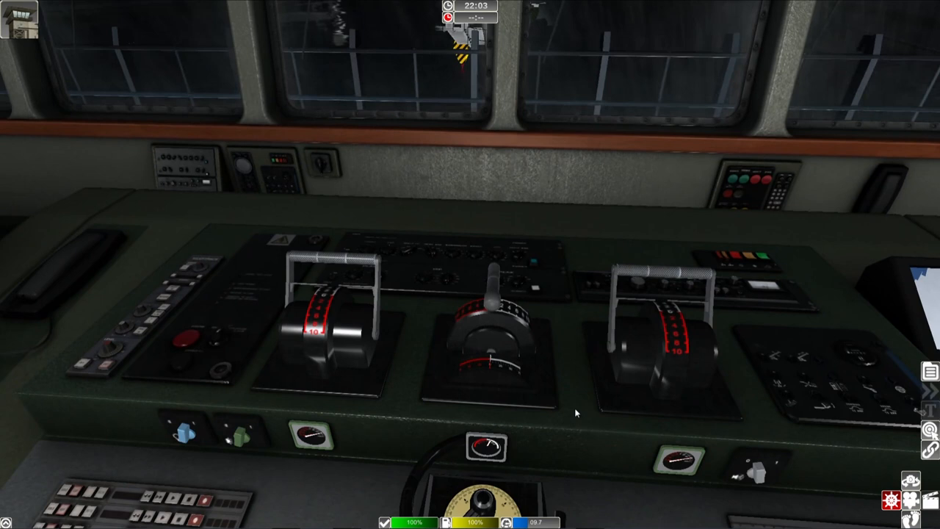
scroll("down", 3)
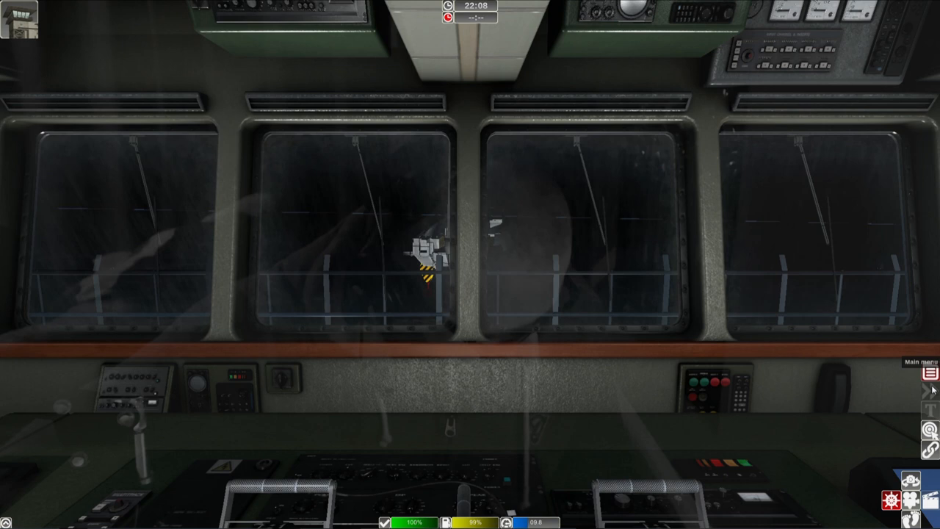
mouse_move(928, 429)
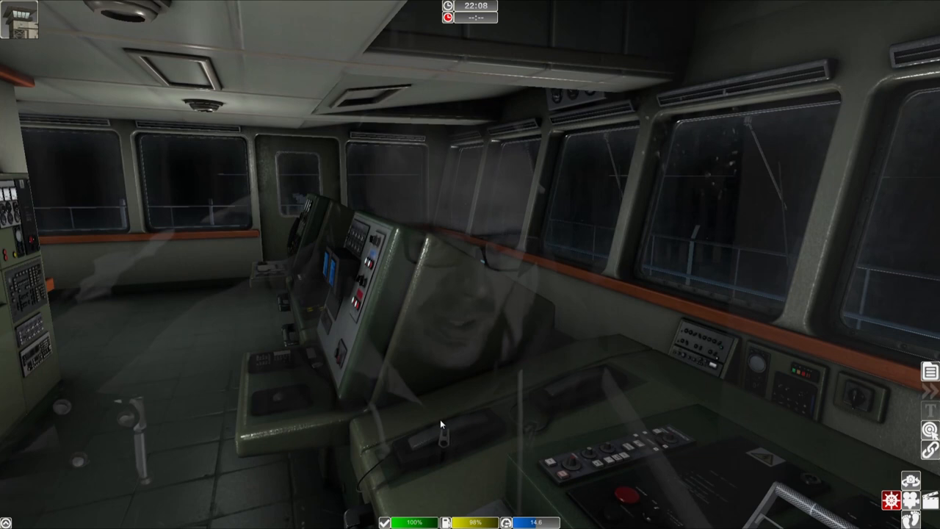
mouse_move(441, 425)
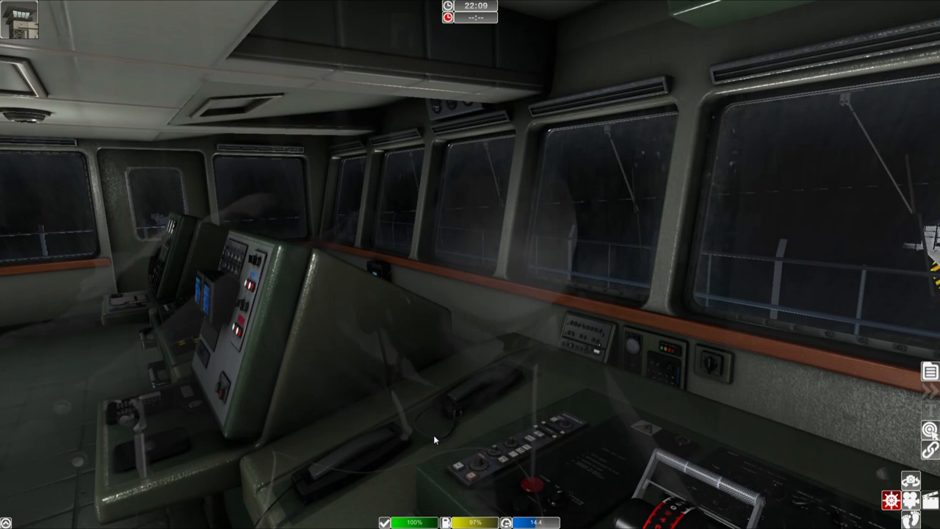
mouse_move(435, 439)
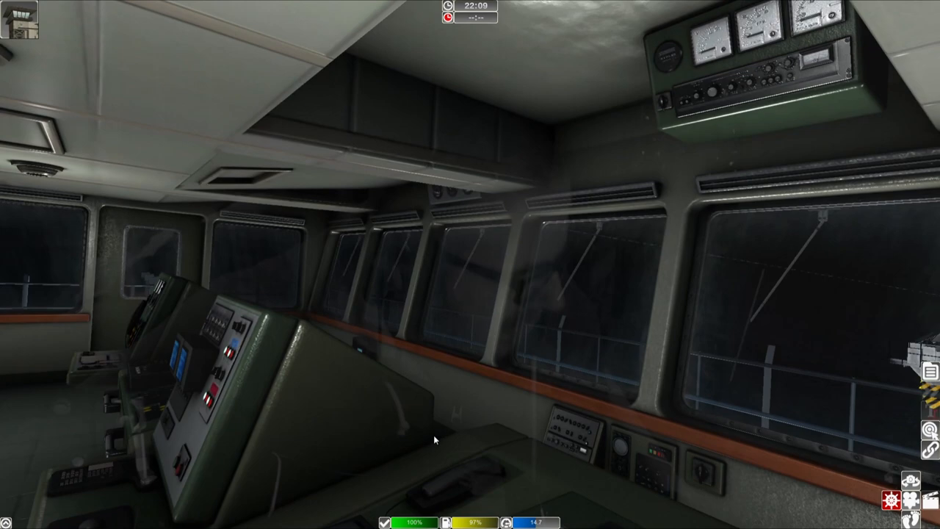